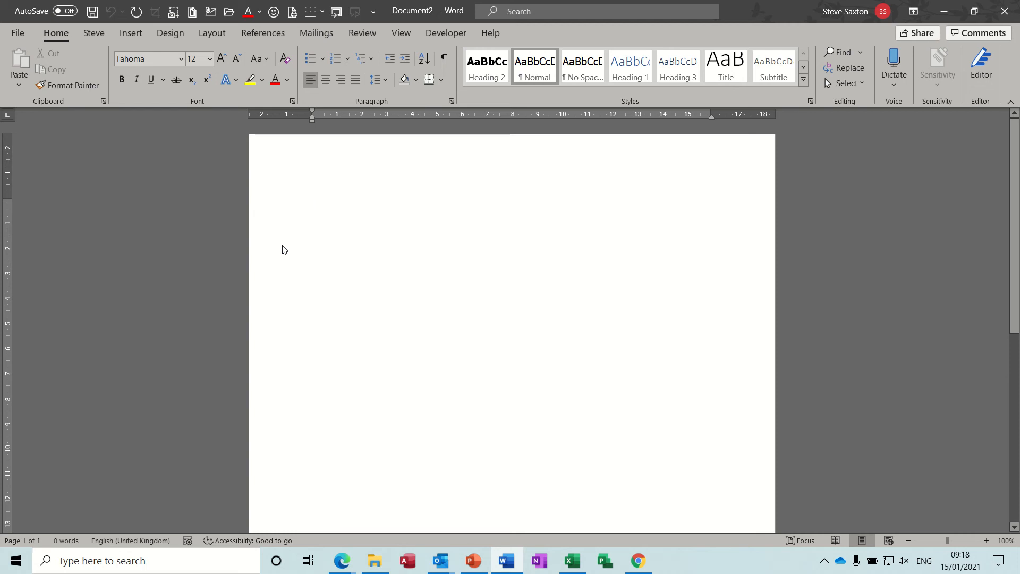
# Use the existing Access 2018 database's TblAddressDetails table as the mail merge recipients.
pyautogui.click(312, 204)
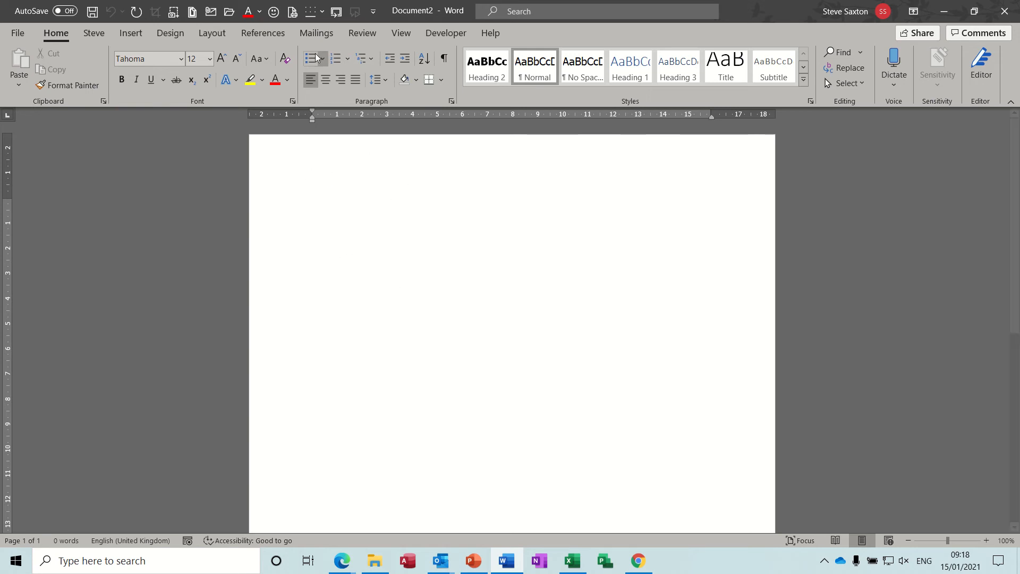
pyautogui.click(316, 33)
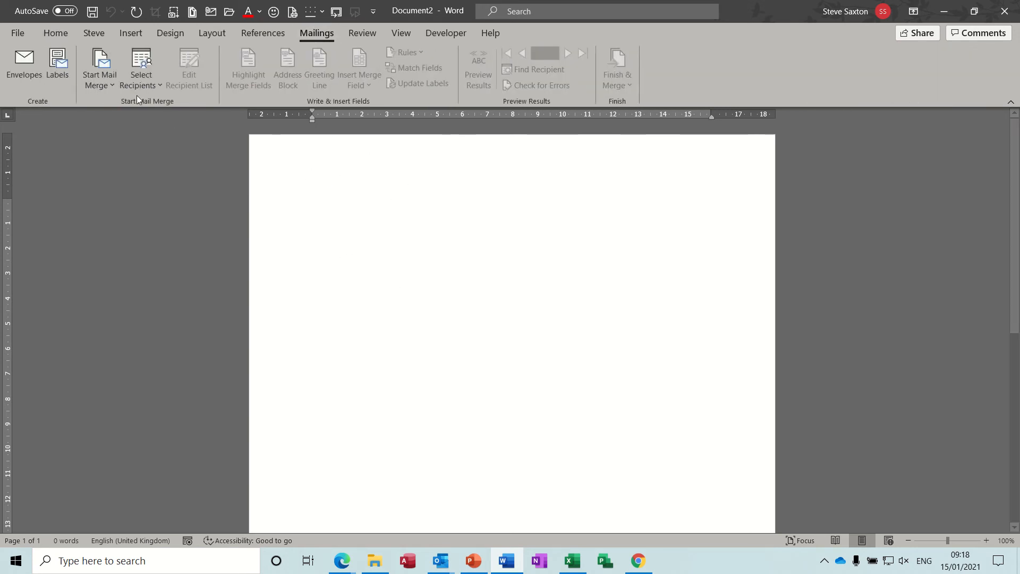
pyautogui.moveTo(99, 67)
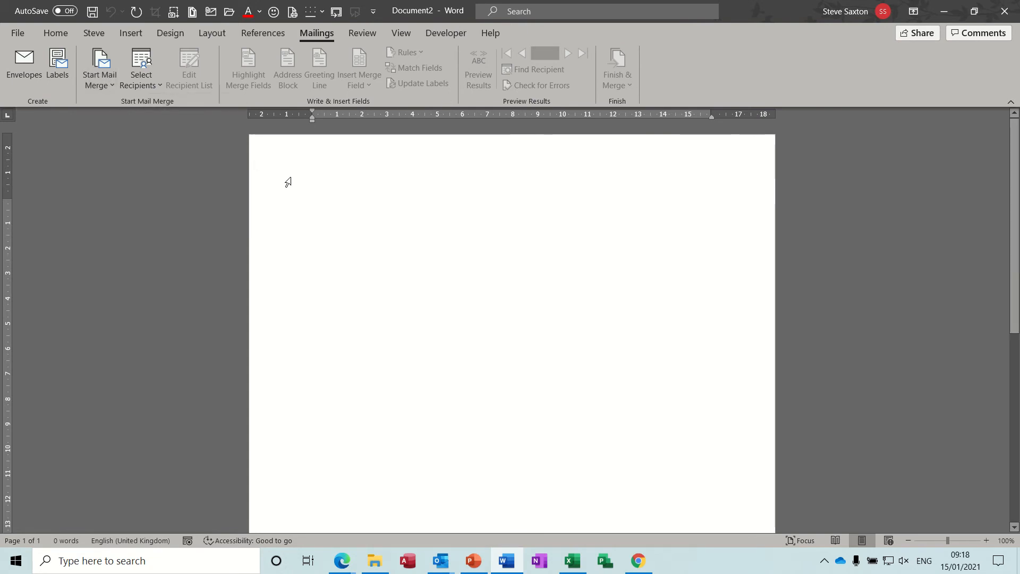
pyautogui.click(141, 68)
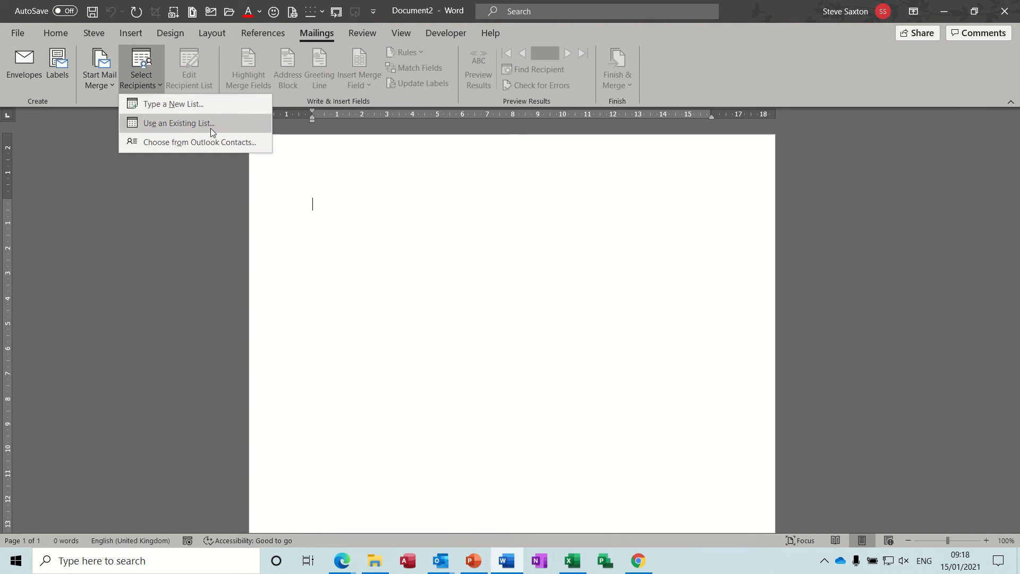
pyautogui.click(178, 123)
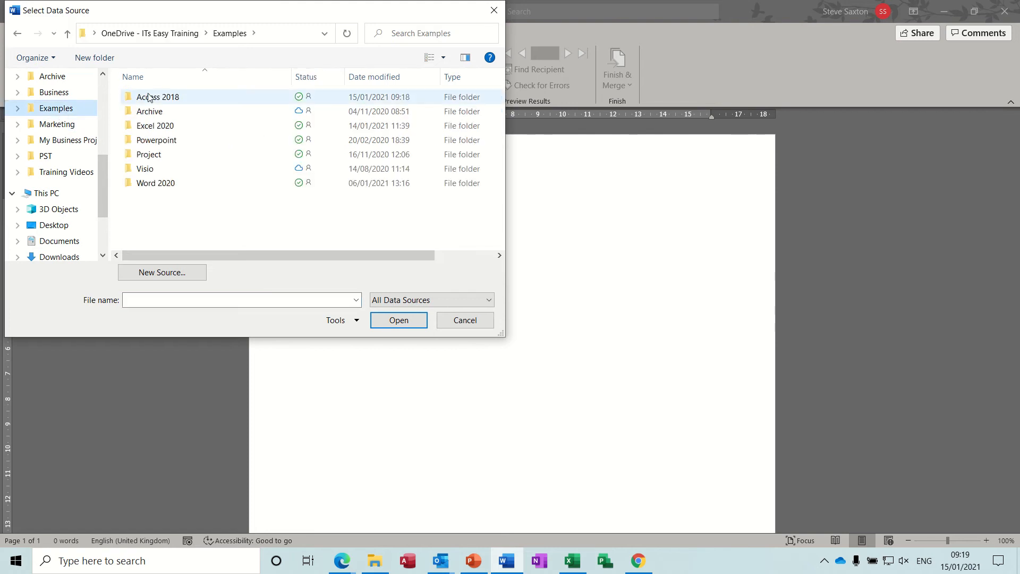
pyautogui.doubleClick(157, 97)
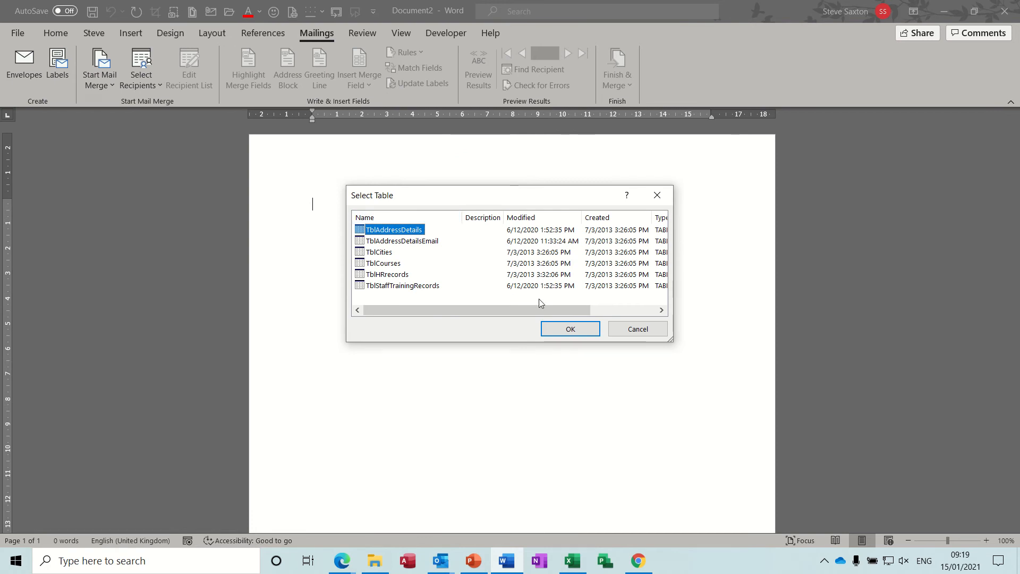
pyautogui.click(569, 329)
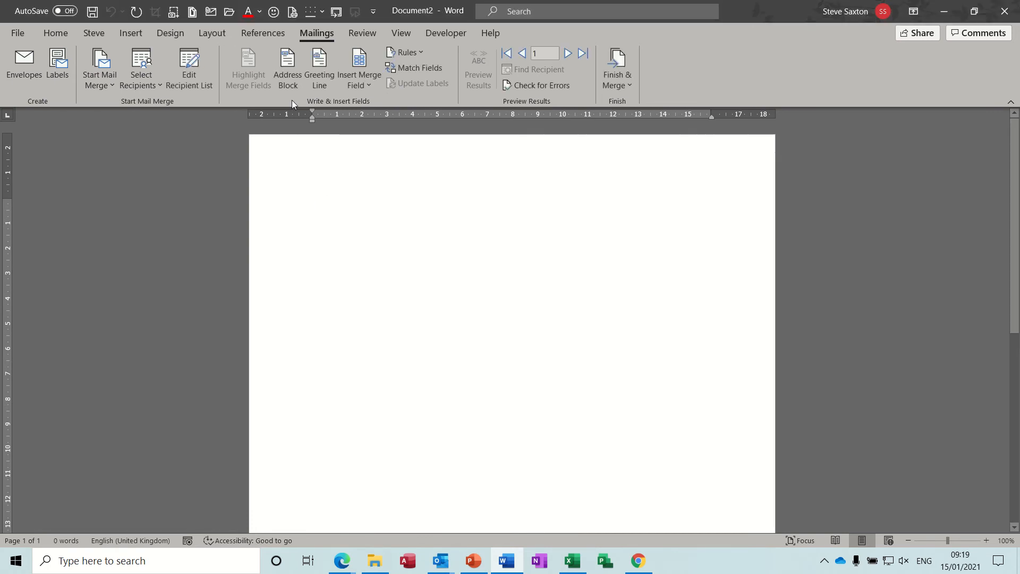
# Insert a default-format Address Block and preview the first recipient's real address.
pyautogui.click(287, 68)
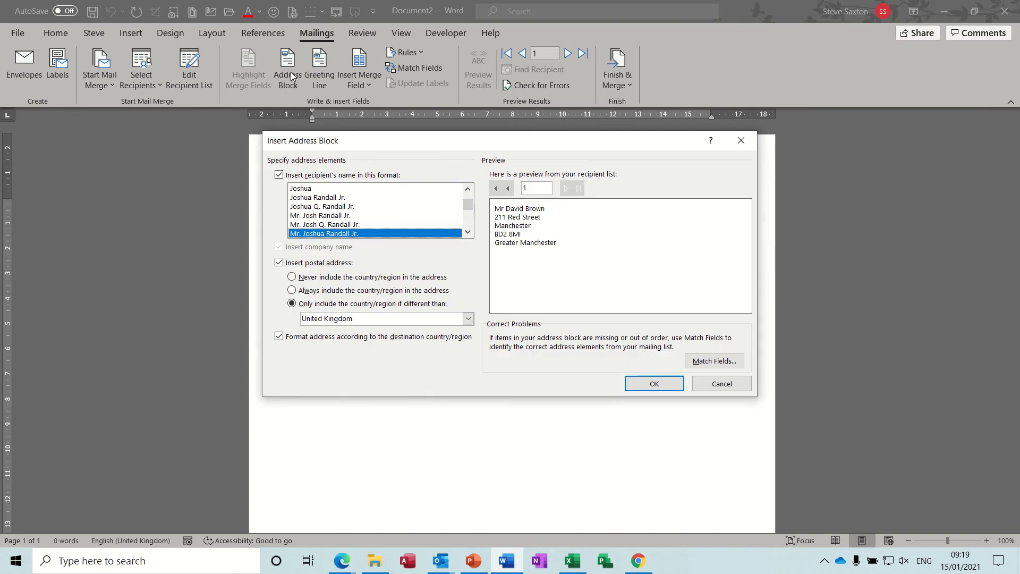
pyautogui.moveTo(654, 383)
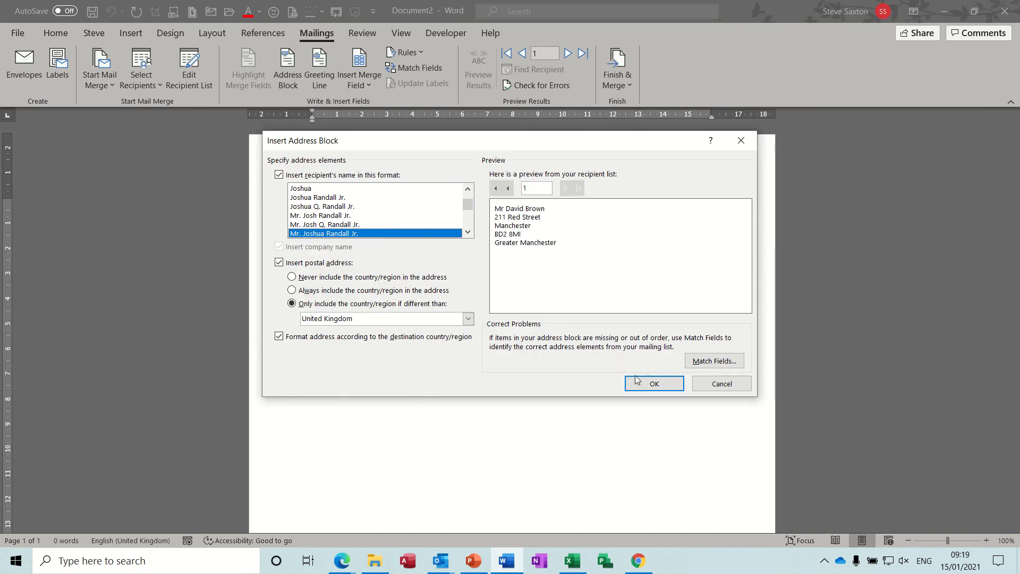
pyautogui.click(654, 384)
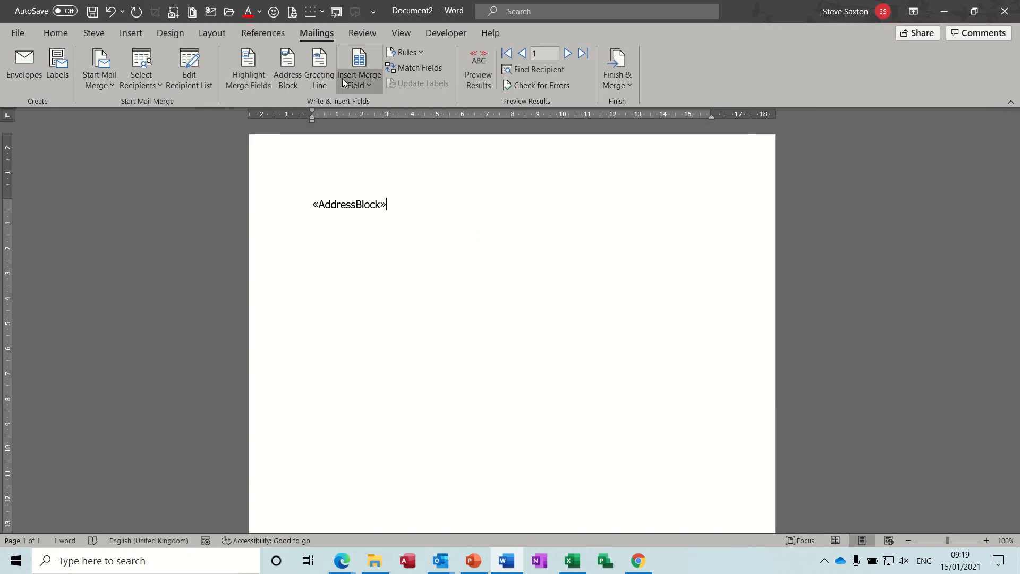
pyautogui.click(477, 70)
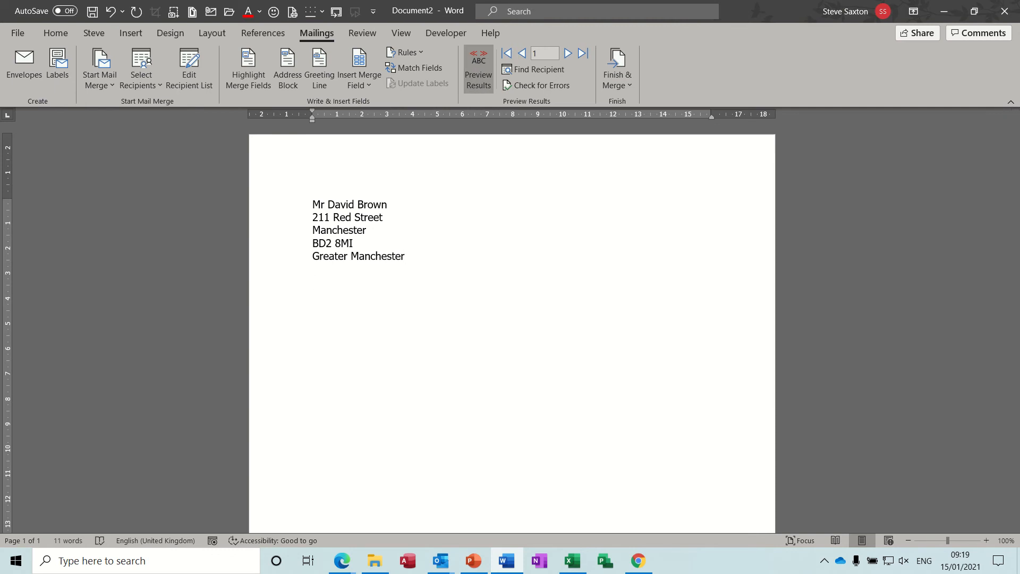
# Write the 'Dear Mr' salutation with the recipient's merged name field.
pyautogui.write('D')
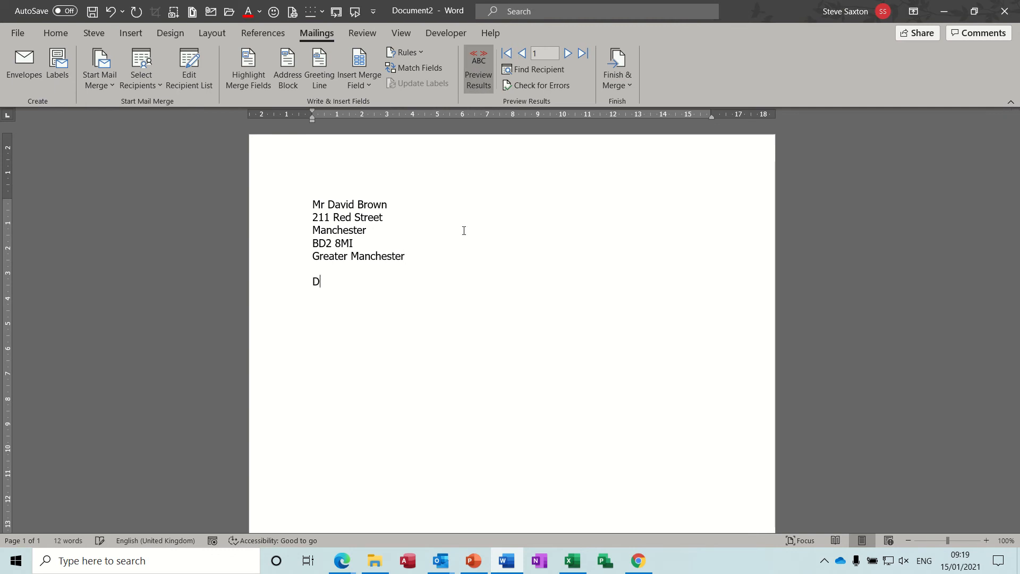
pyautogui.write('ear')
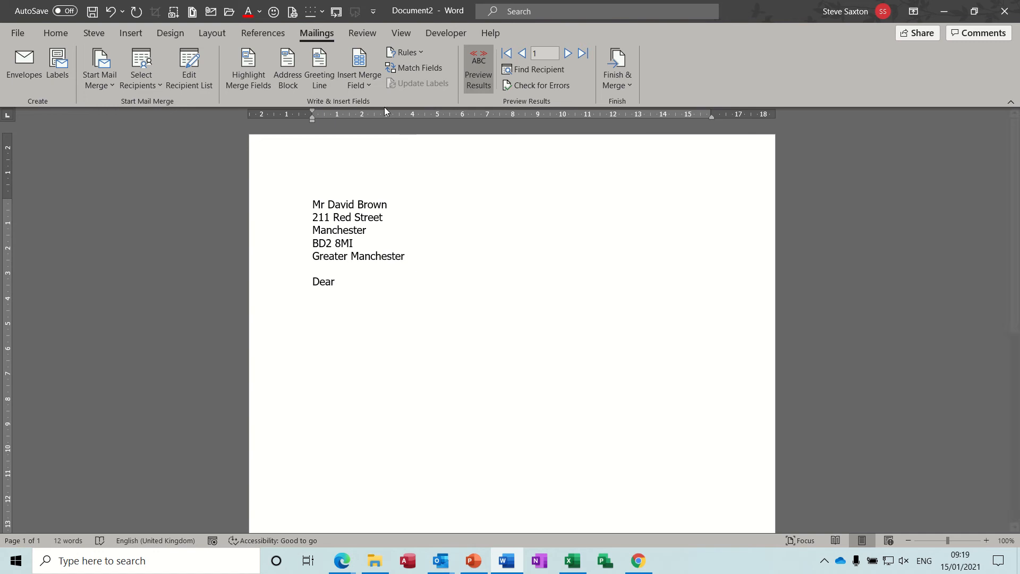
pyautogui.write('Mr')
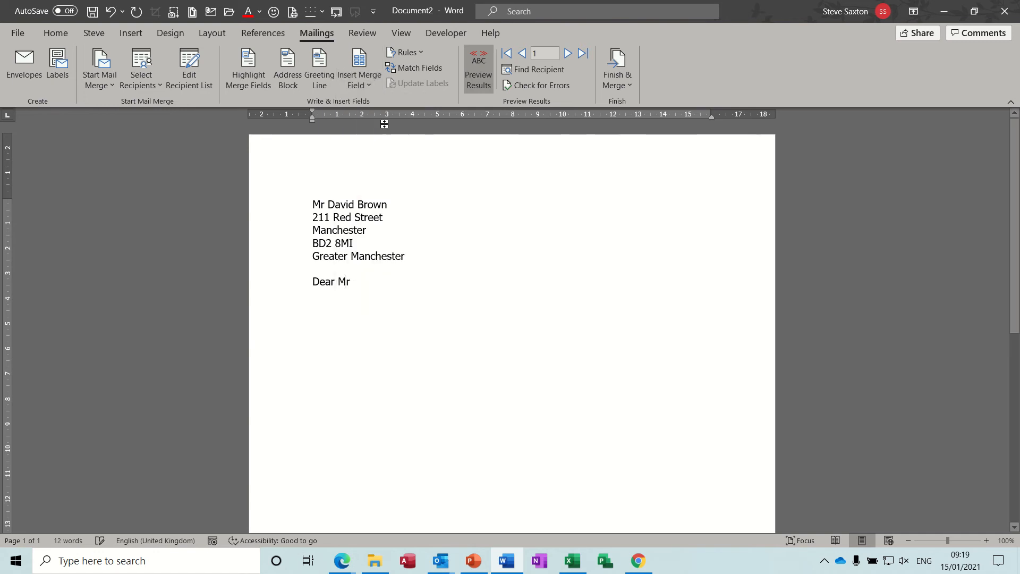
pyautogui.click(358, 68)
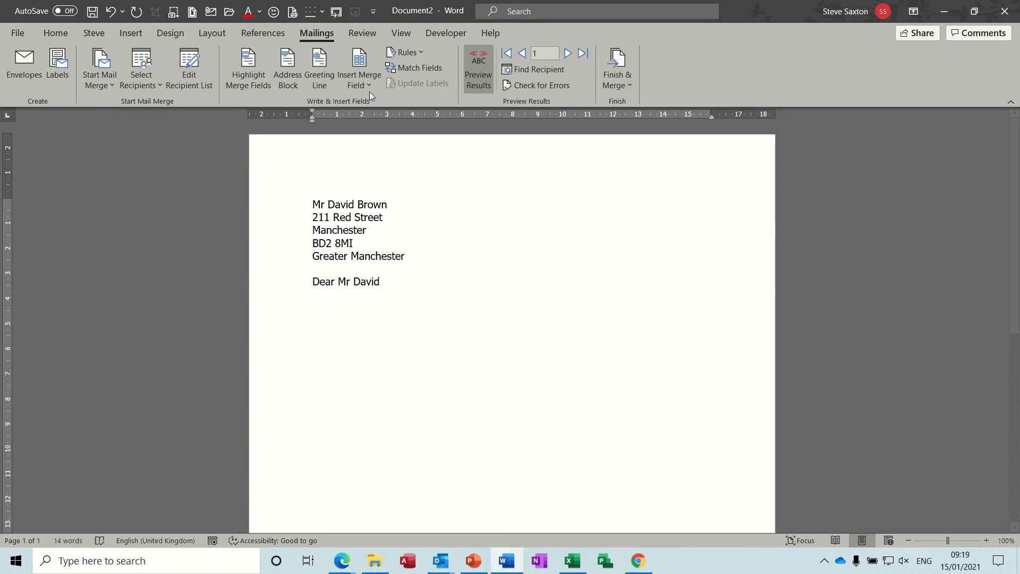
pyautogui.write('Brown')
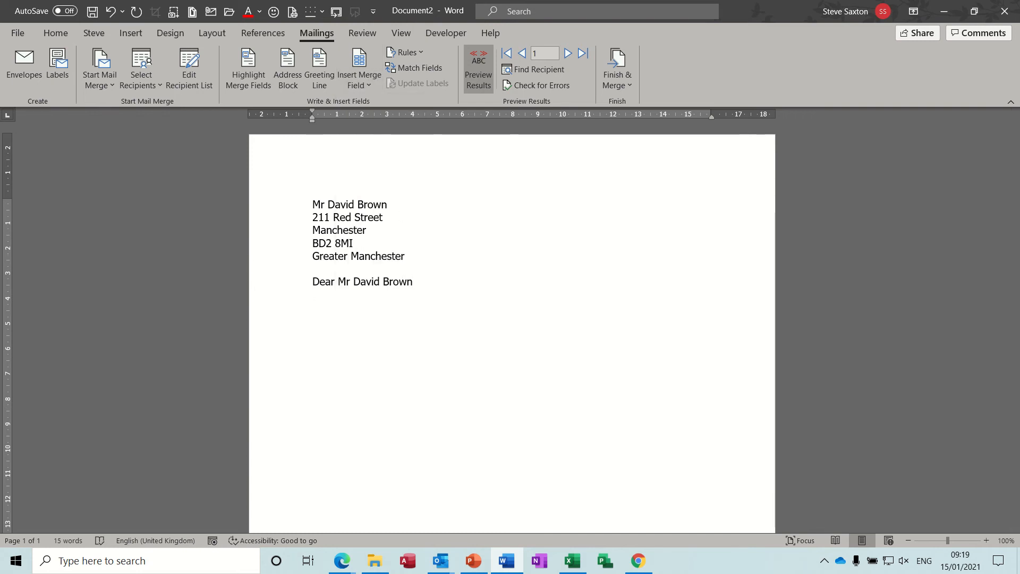
# Insert the stored 'intro' AutoText paragraph about Peter Lorimer's shooting power.
pyautogui.write('intro')
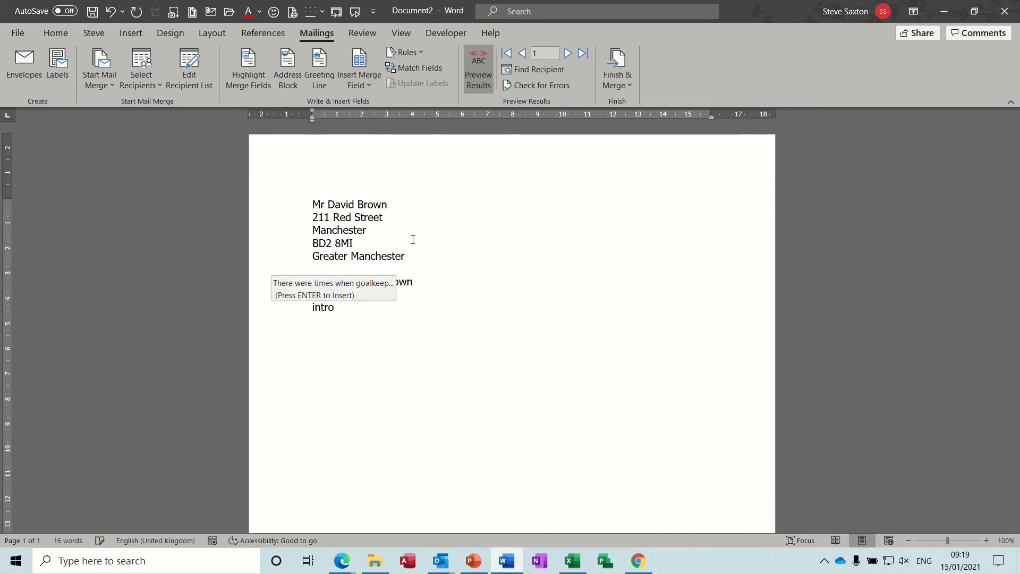
pyautogui.press('enter')
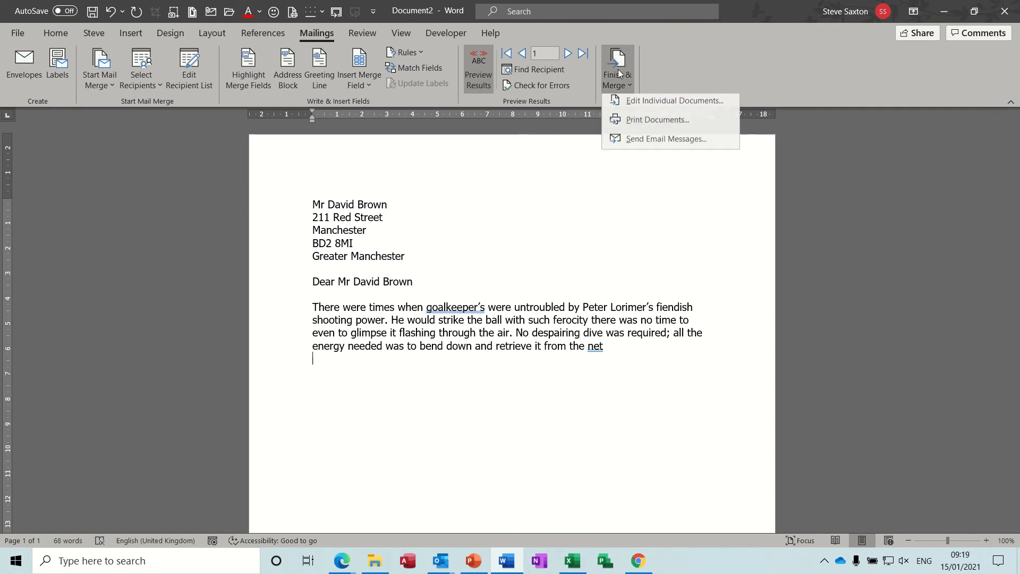
pyautogui.moveTo(673, 103)
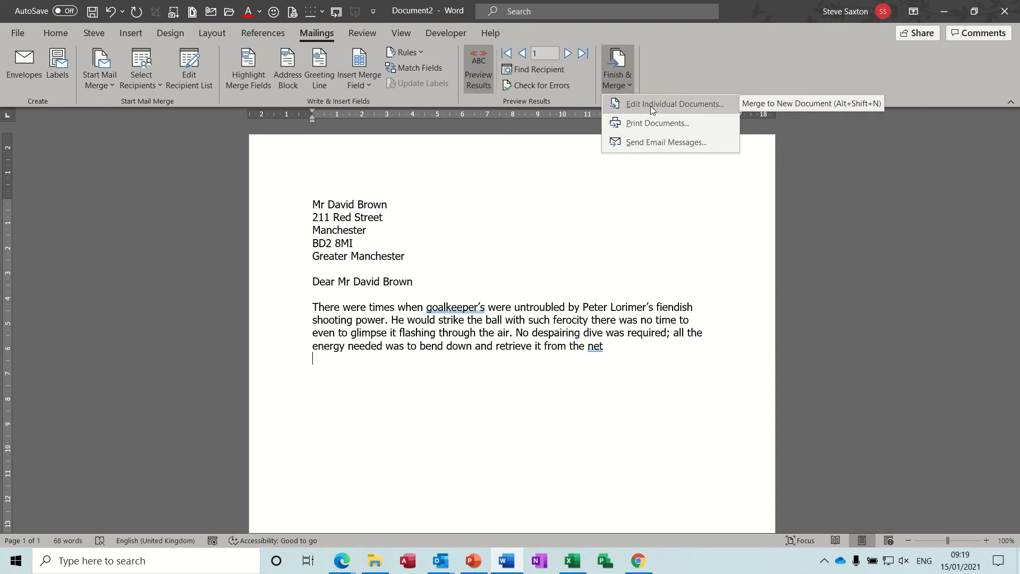
pyautogui.moveTo(657, 123)
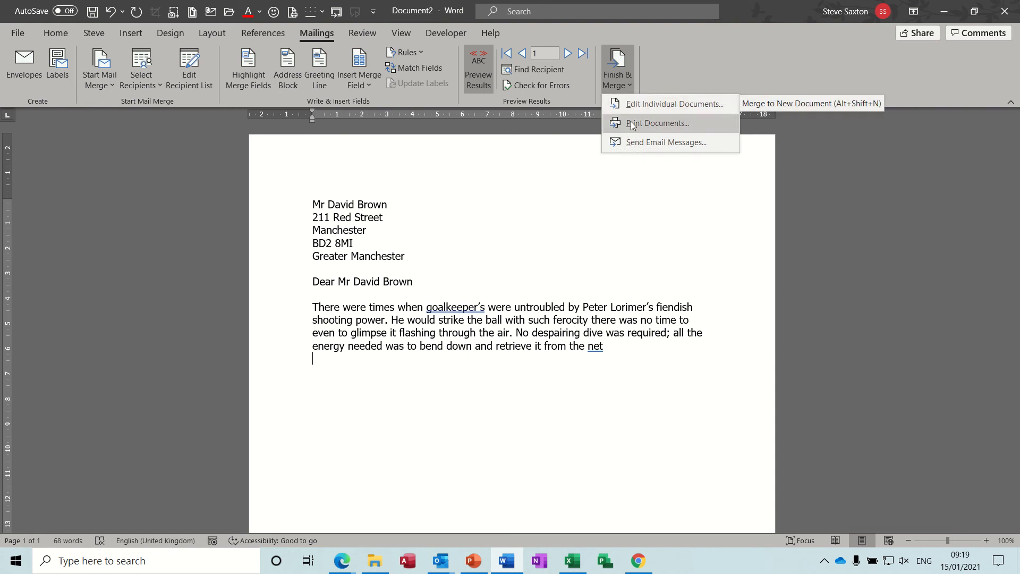
pyautogui.moveTo(657, 124)
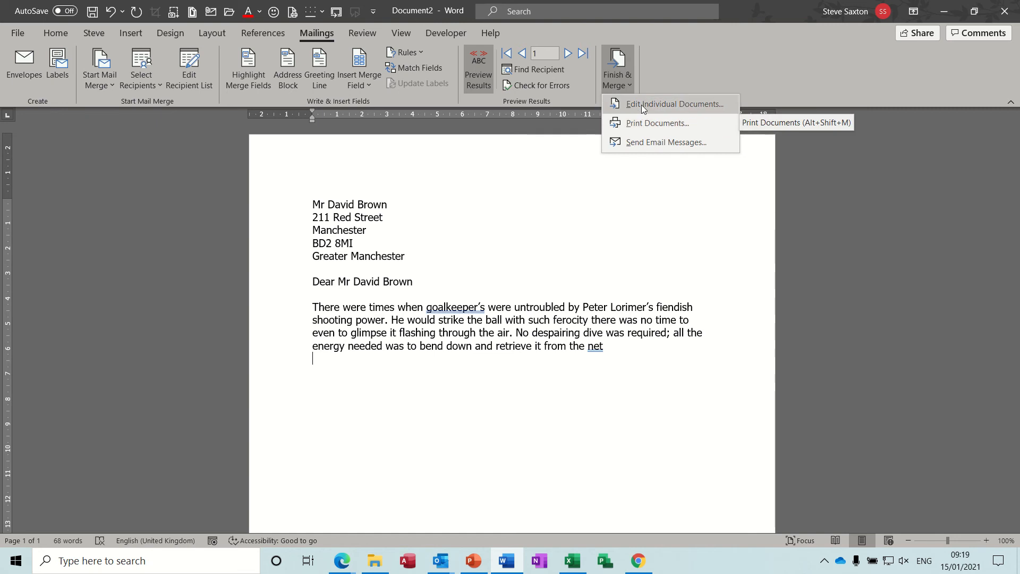
pyautogui.moveTo(637, 108)
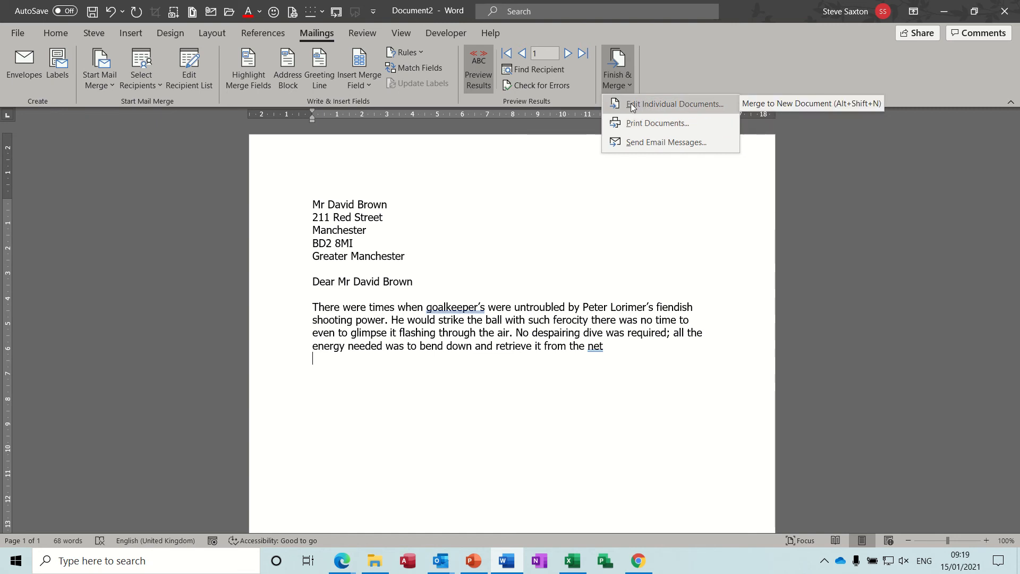
# Finish & Merge to individual documents for all recipient records.
pyautogui.click(674, 104)
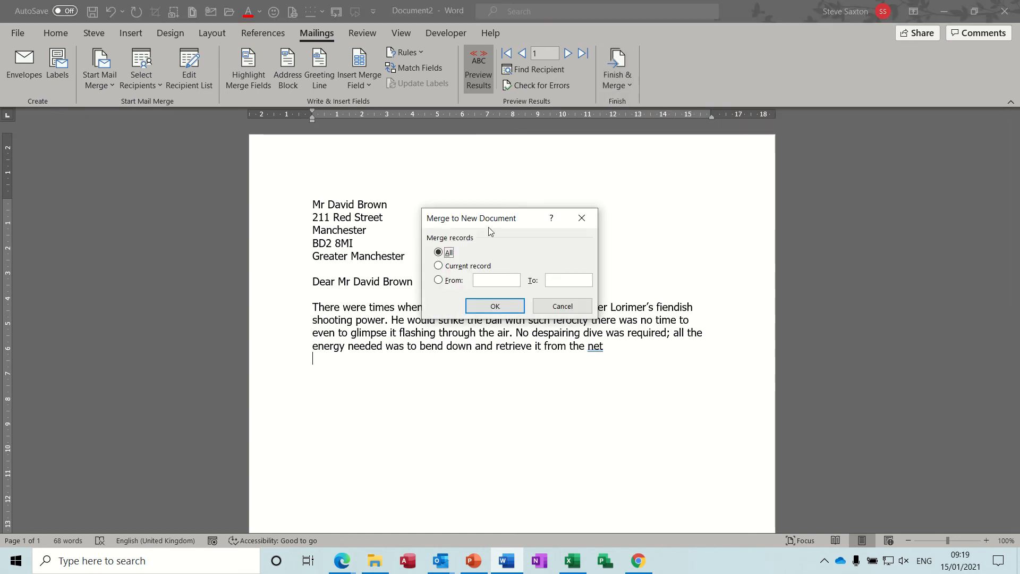
pyautogui.click(494, 306)
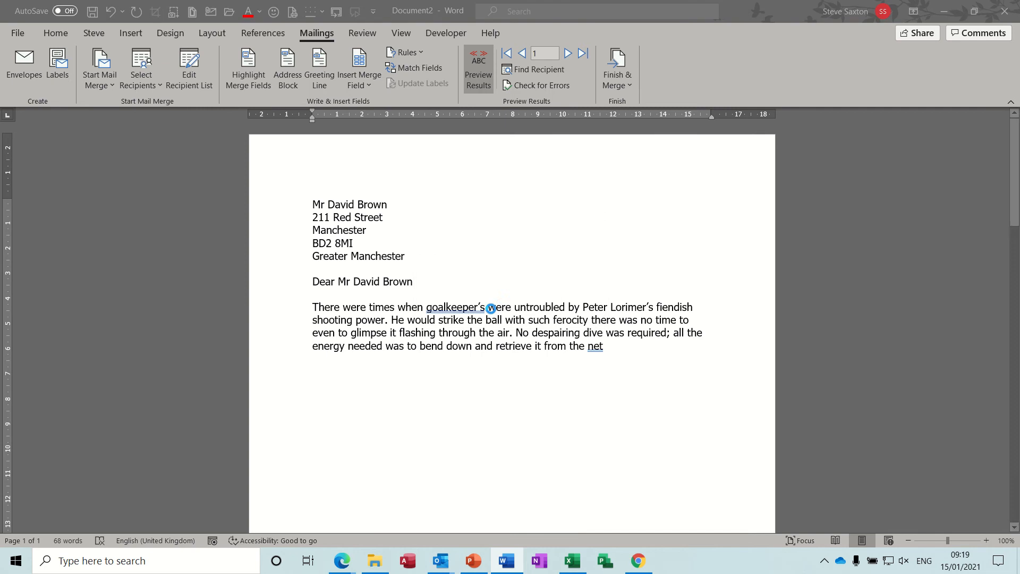
# View the new Letters2 document holding 15 personalised letters, one per recipient.
pyautogui.click(56, 33)
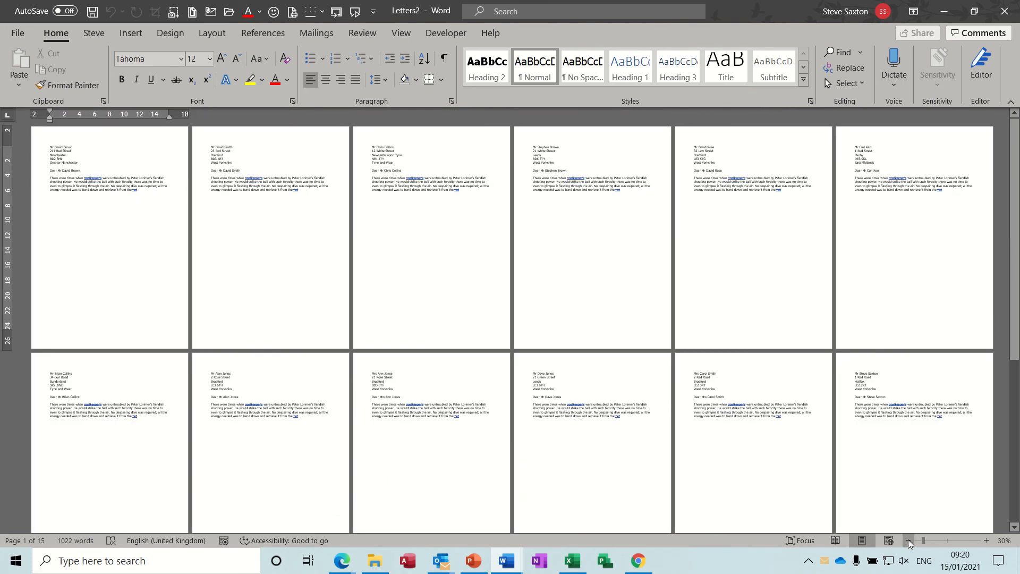
pyautogui.moveTo(530, 234)
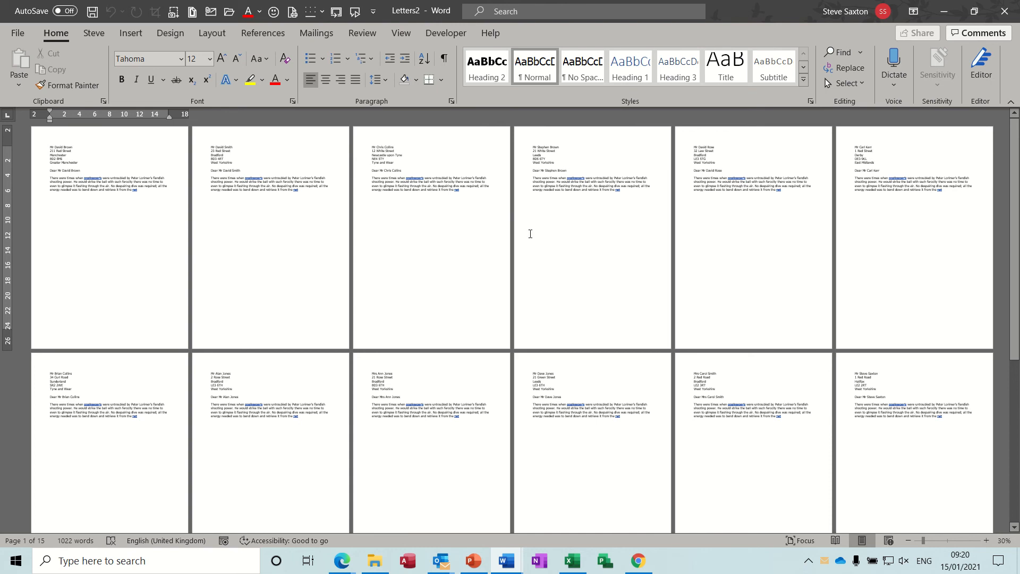
pyautogui.moveTo(400, 38)
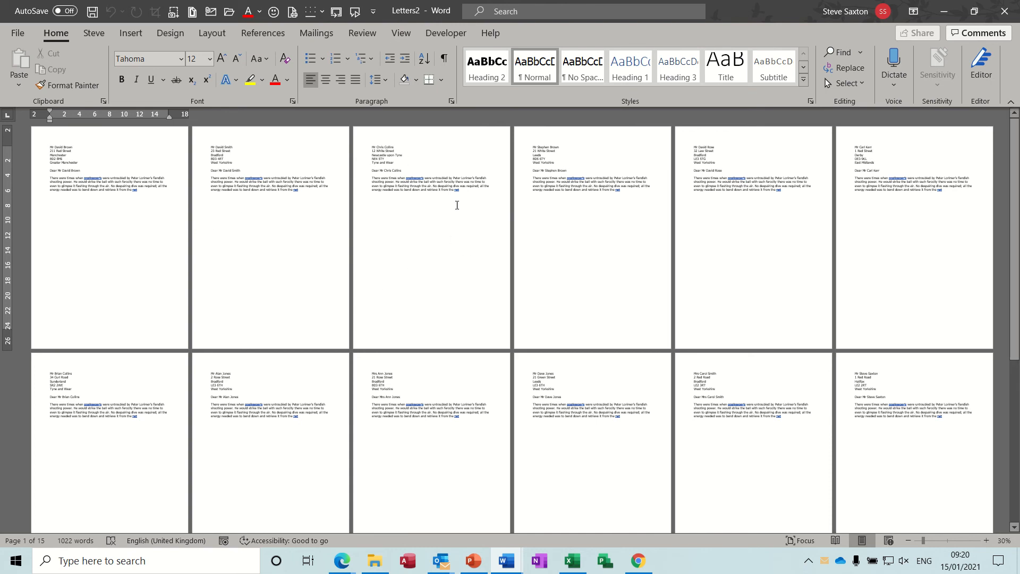
pyautogui.moveTo(256, 234)
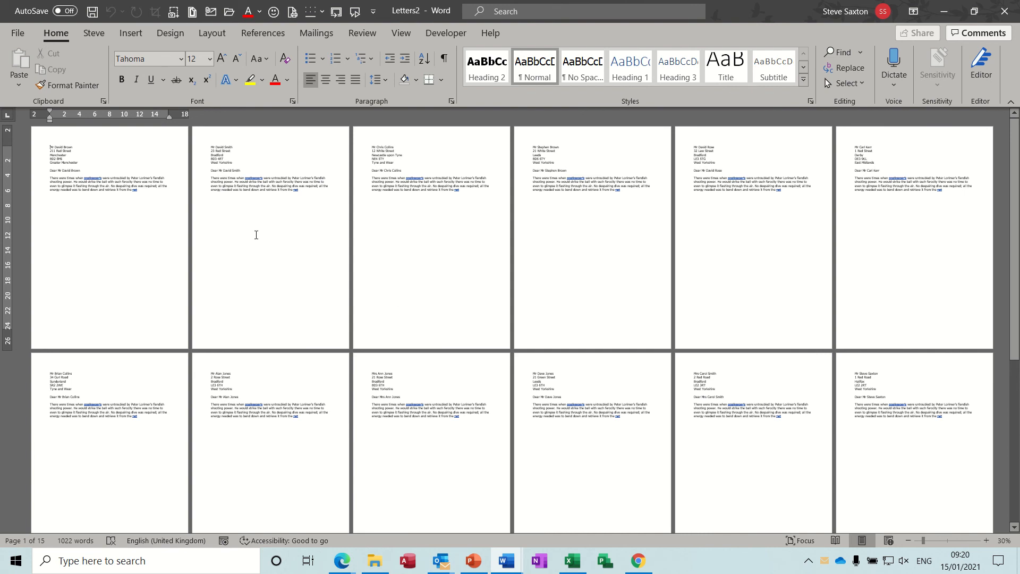
# Save the merged Letters2 document as a PDF file named 'pdf'.
pyautogui.click(18, 33)
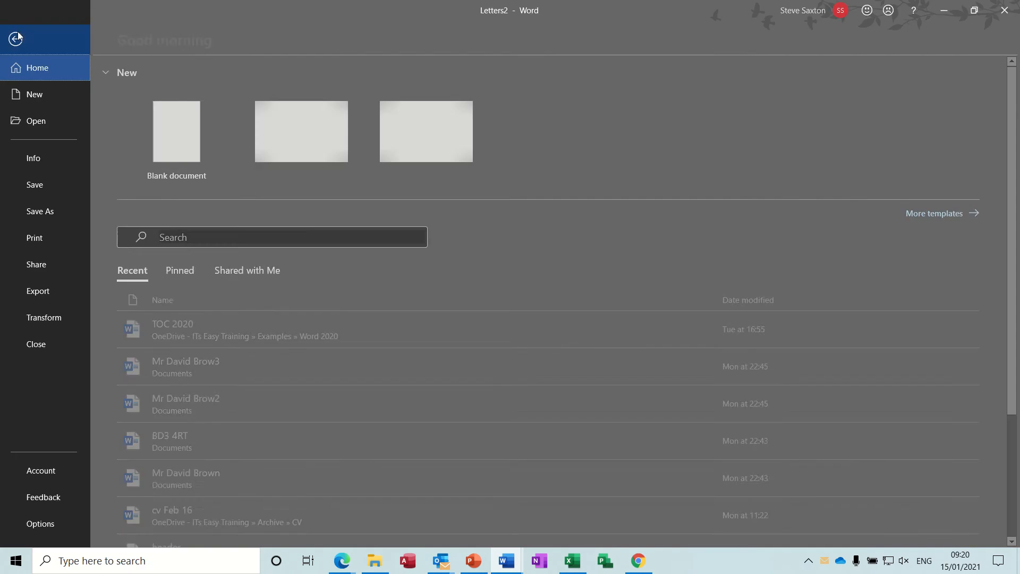
pyautogui.click(41, 211)
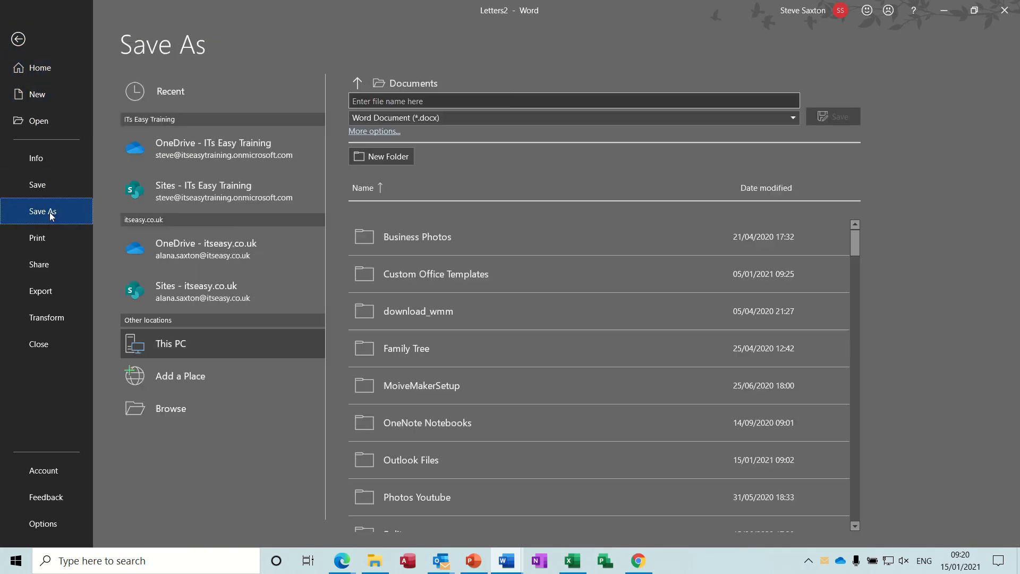
pyautogui.click(574, 101)
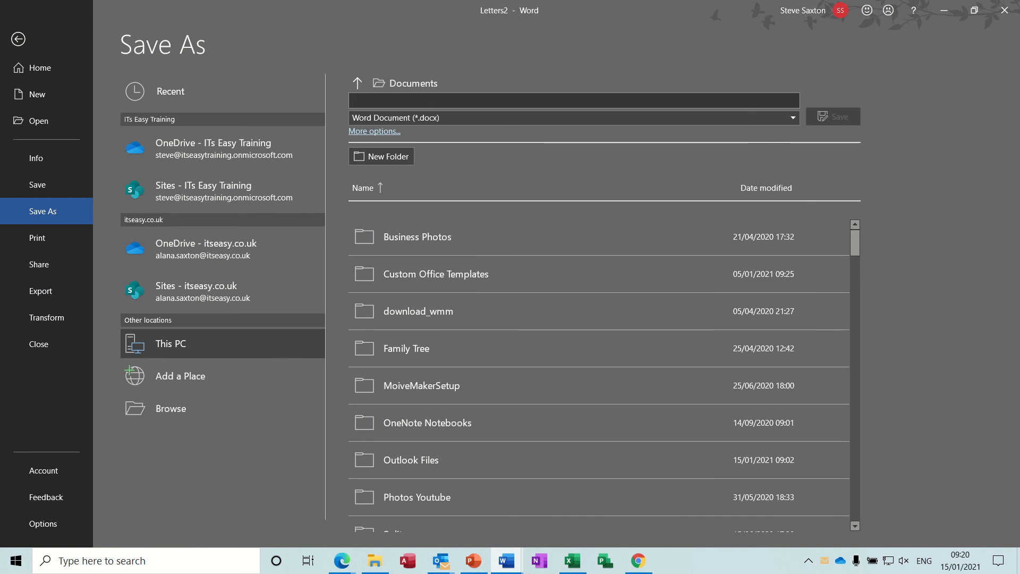
pyautogui.write('pdf')
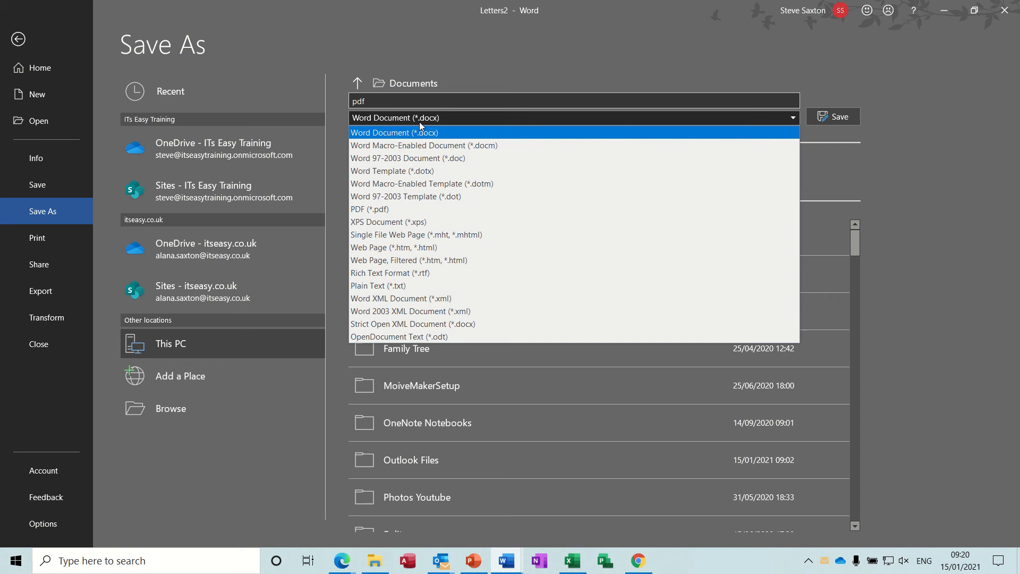
pyautogui.click(370, 210)
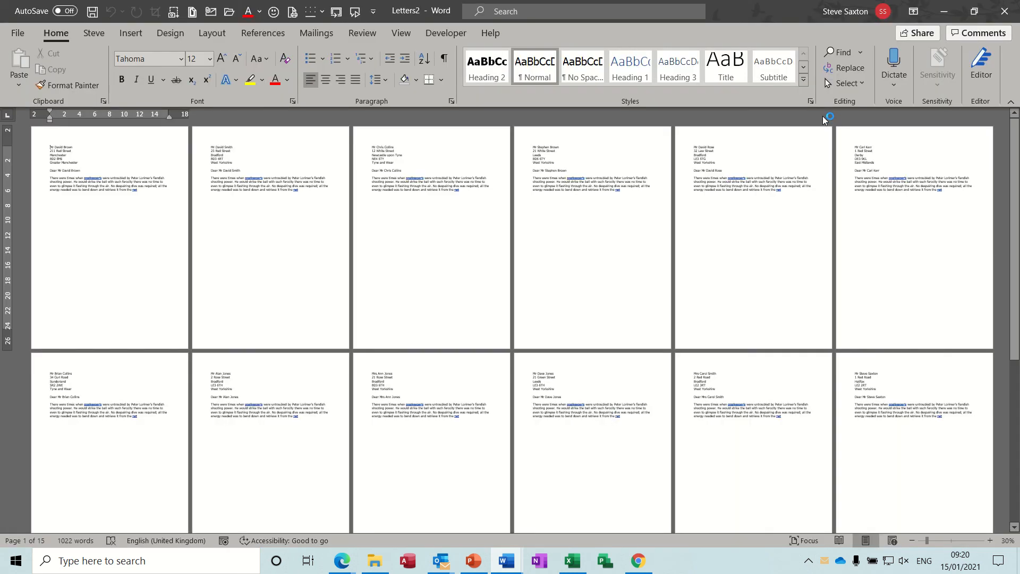
# Scroll through pdf.pdf's 15 personalised letters in Acrobat Reader.
pyautogui.click(672, 560)
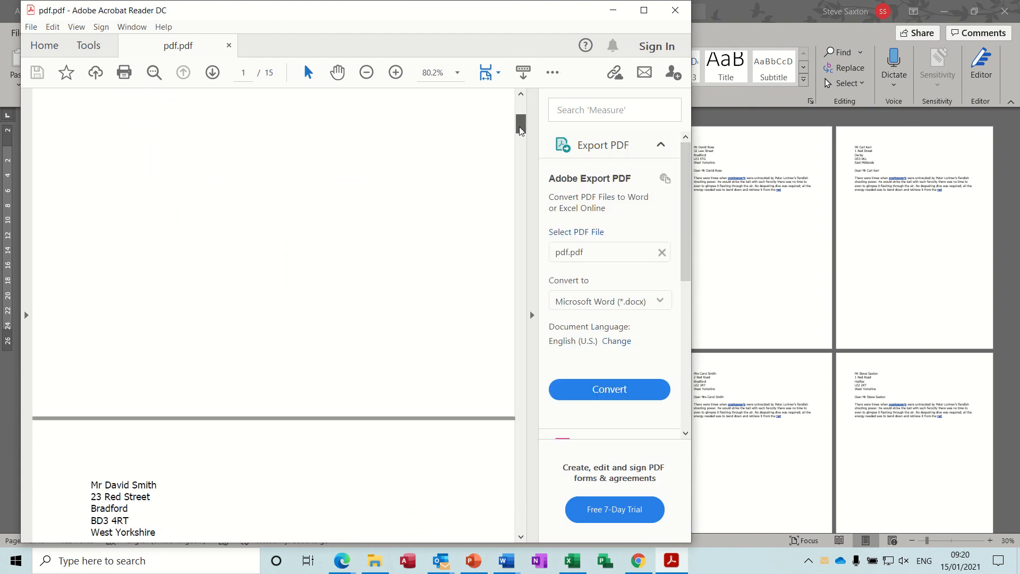
pyautogui.scroll(-3)
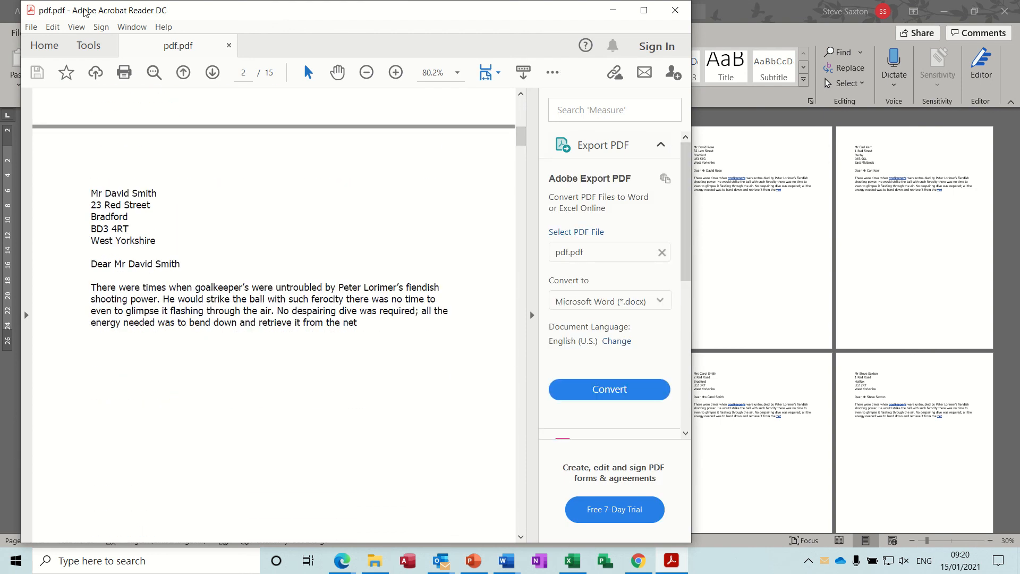
pyautogui.moveTo(374, 181)
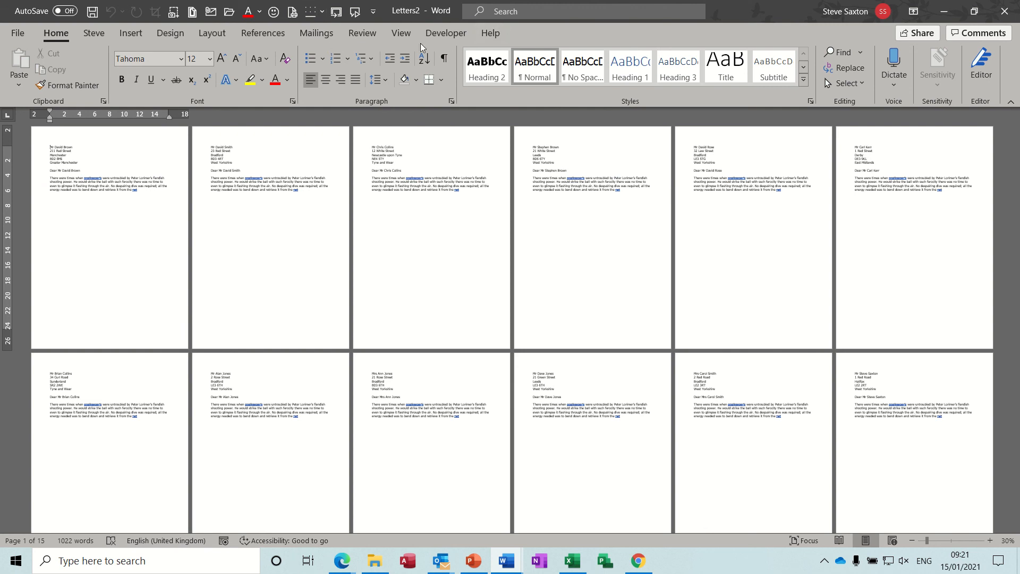
pyautogui.moveTo(445, 33)
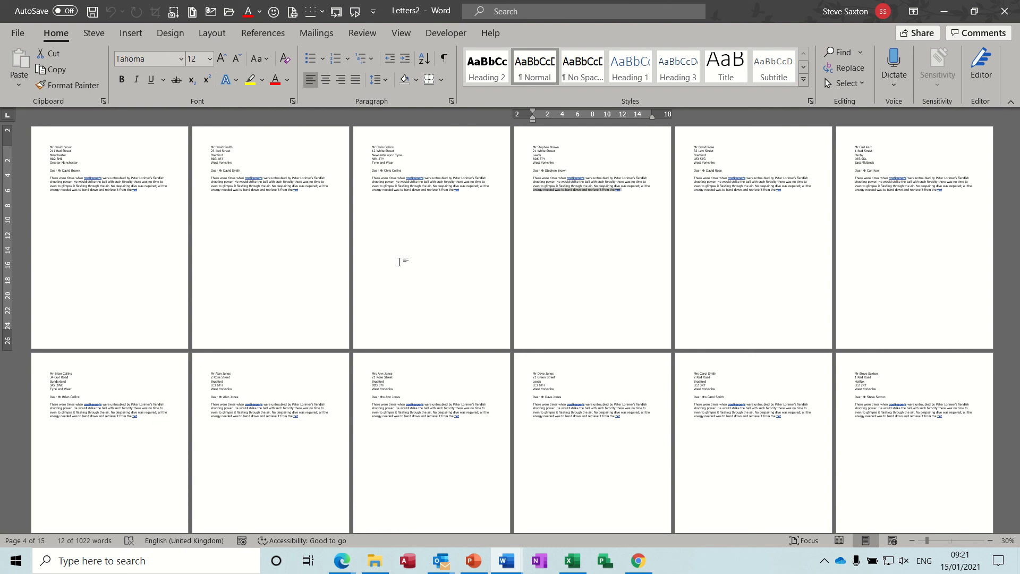
pyautogui.moveTo(448, 256)
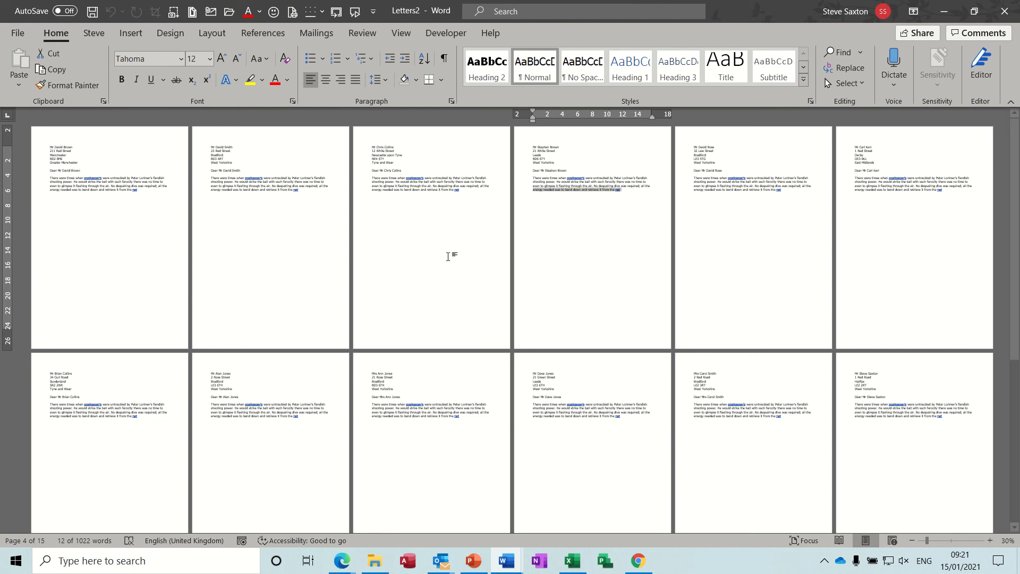
pyautogui.moveTo(440, 261)
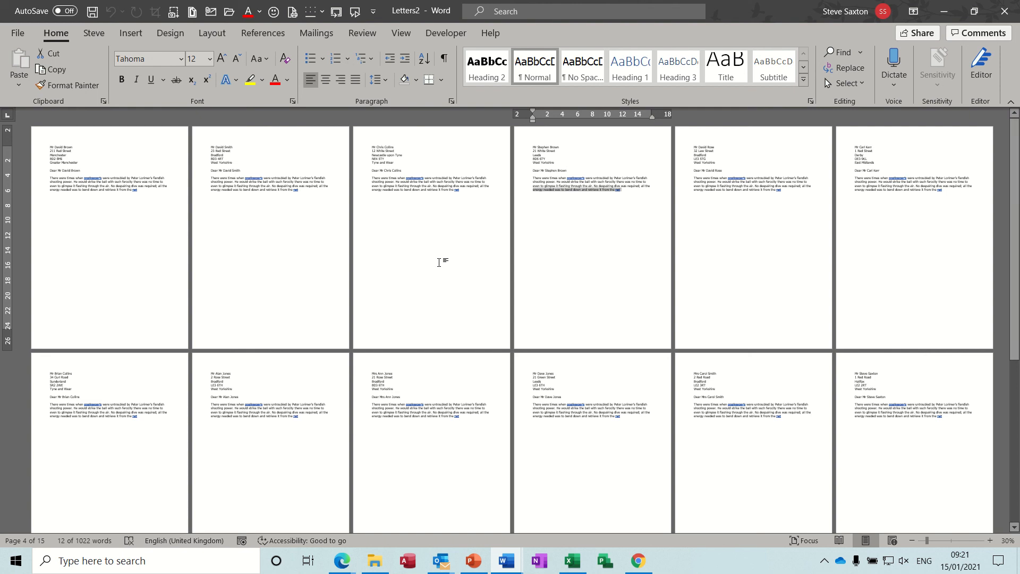
pyautogui.moveTo(404, 231)
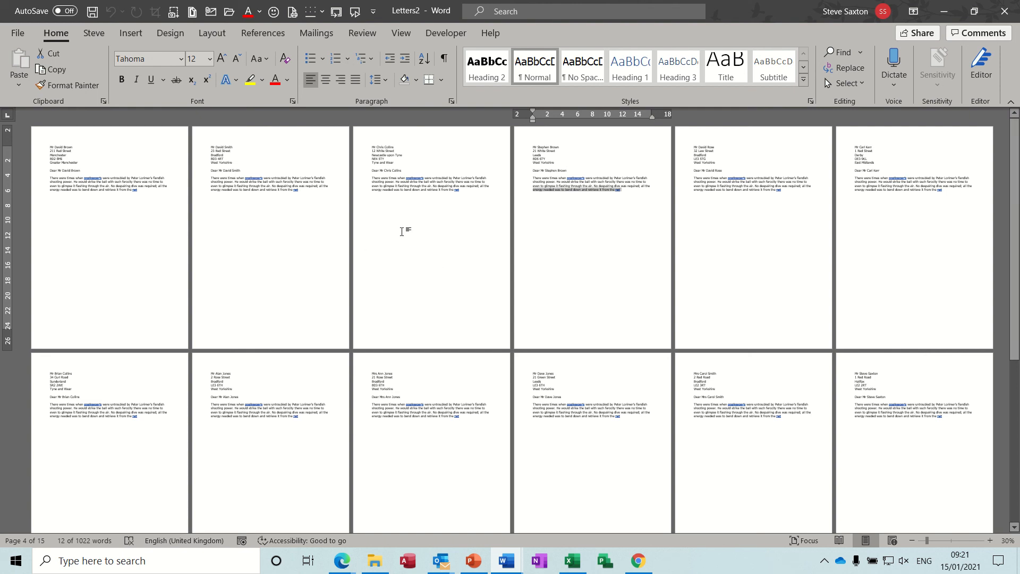
pyautogui.moveTo(440, 234)
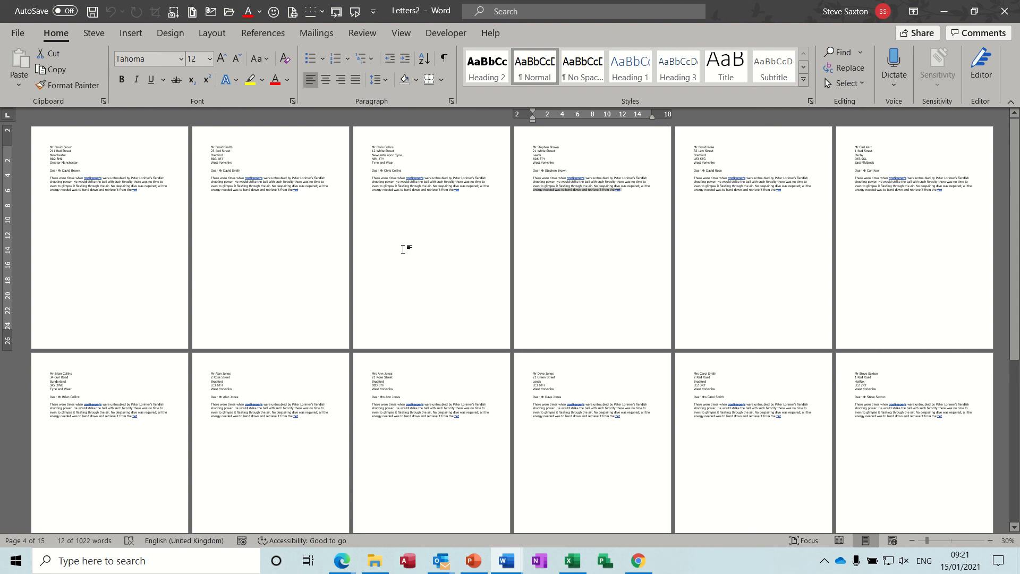
pyautogui.moveTo(422, 273)
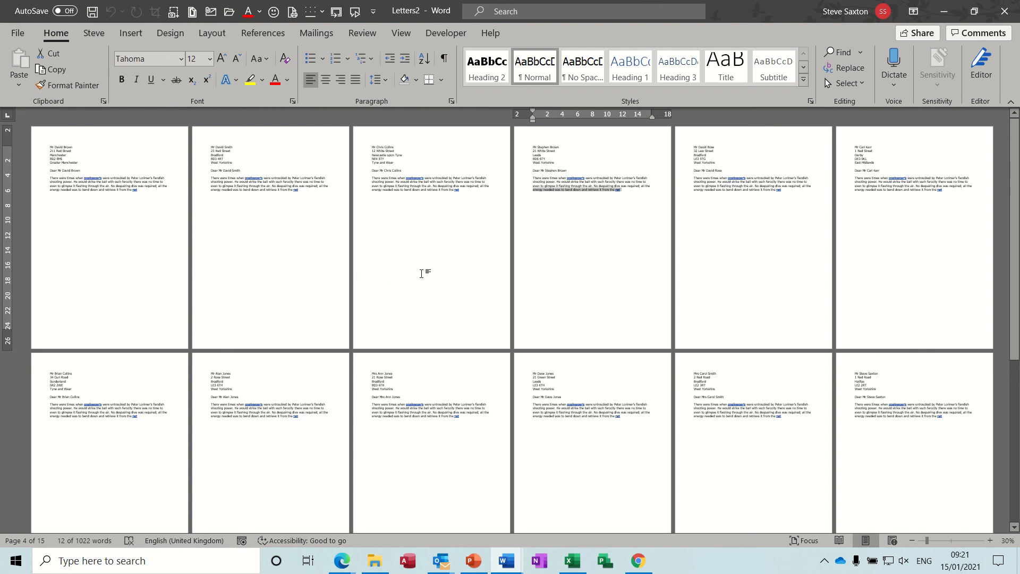